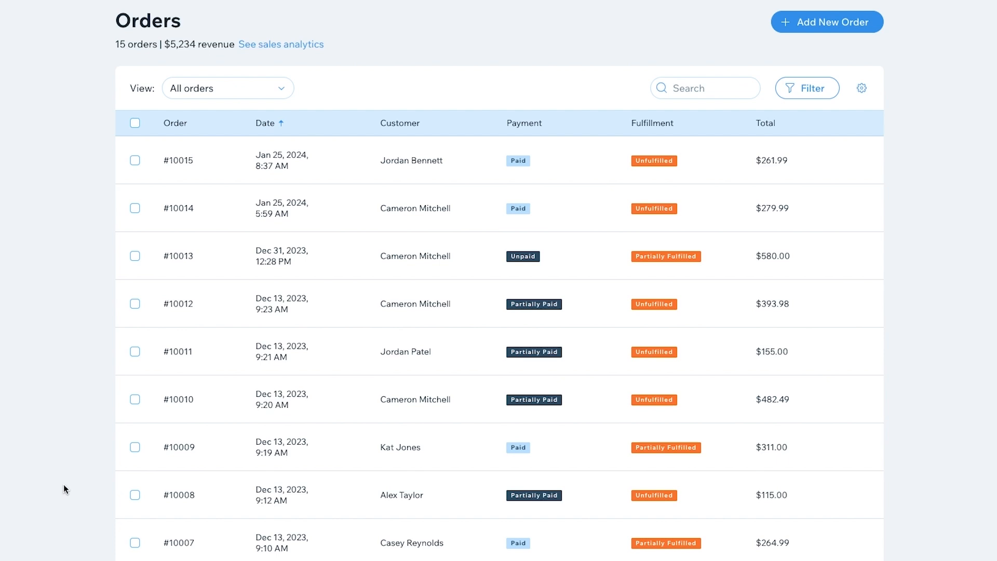
Step: Select order #10015 from the Orders list and choose Edit order under More Actions
click(184, 164)
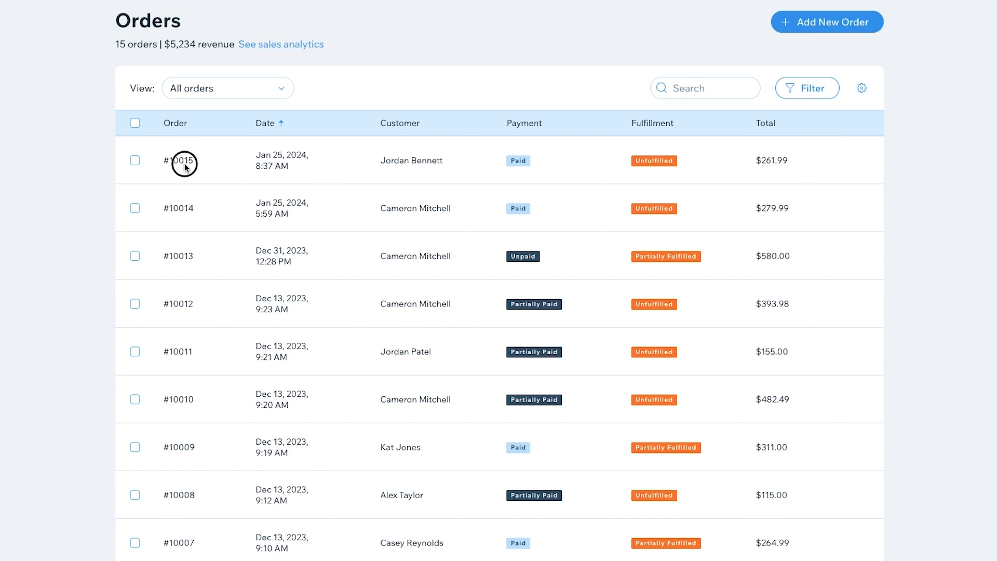
click(183, 160)
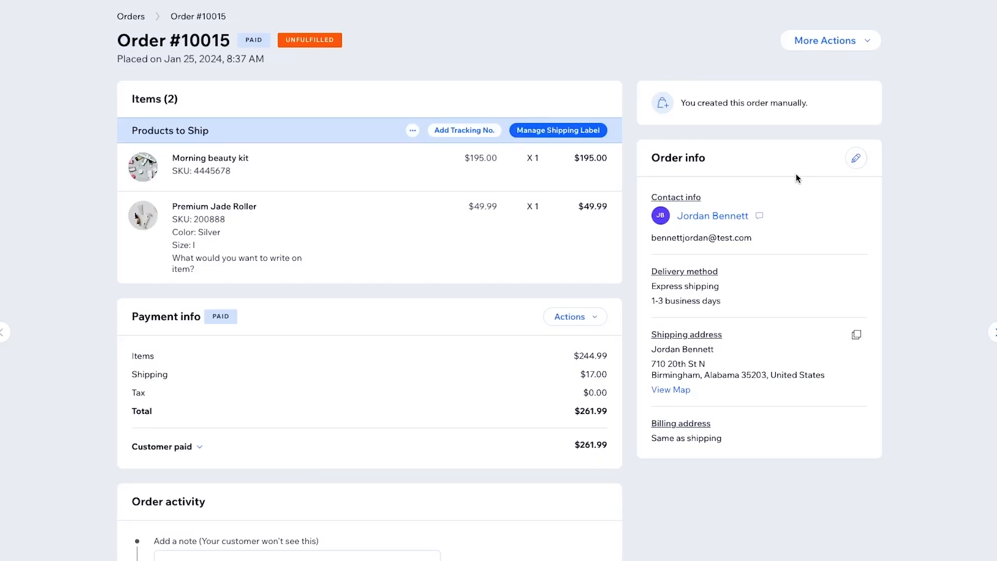
click(829, 40)
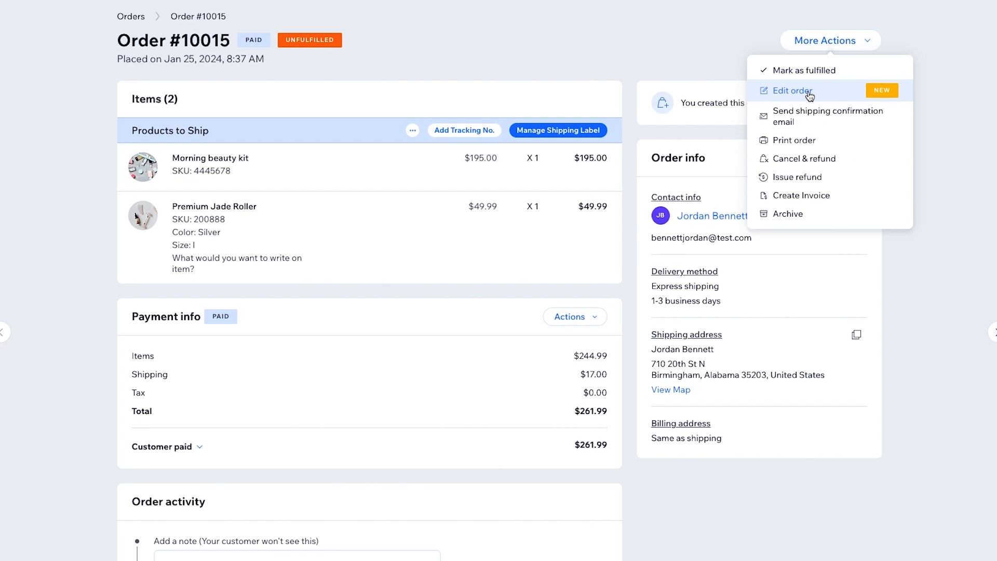
click(792, 91)
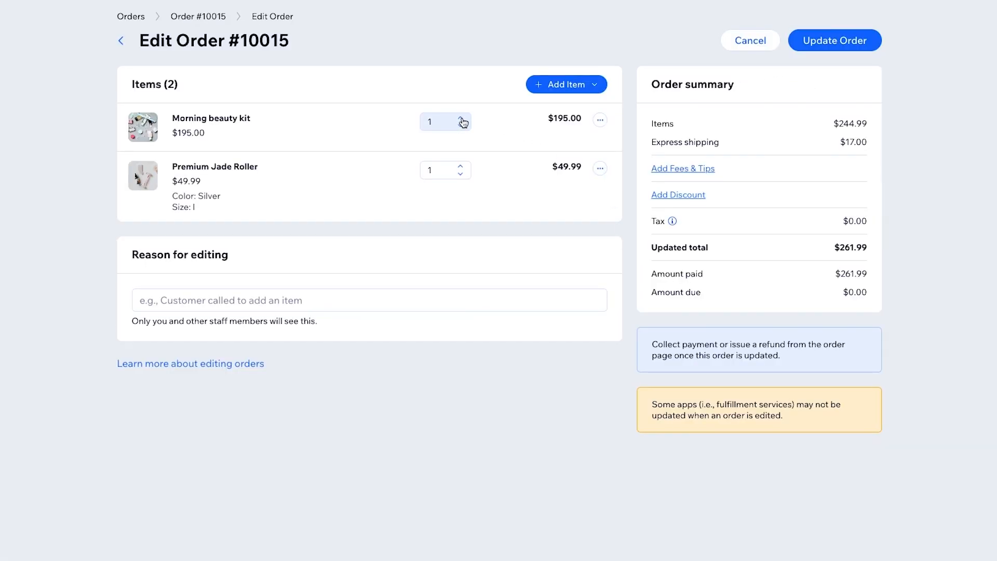
Step: Set Morning beauty kit quantity to 2 with Update inventory unchecked
click(461, 118)
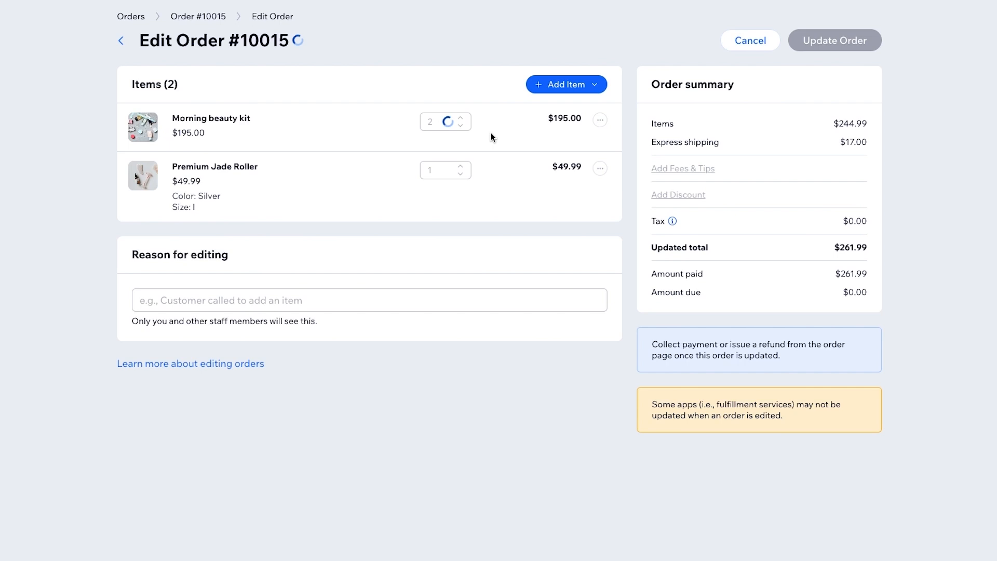
click(461, 118)
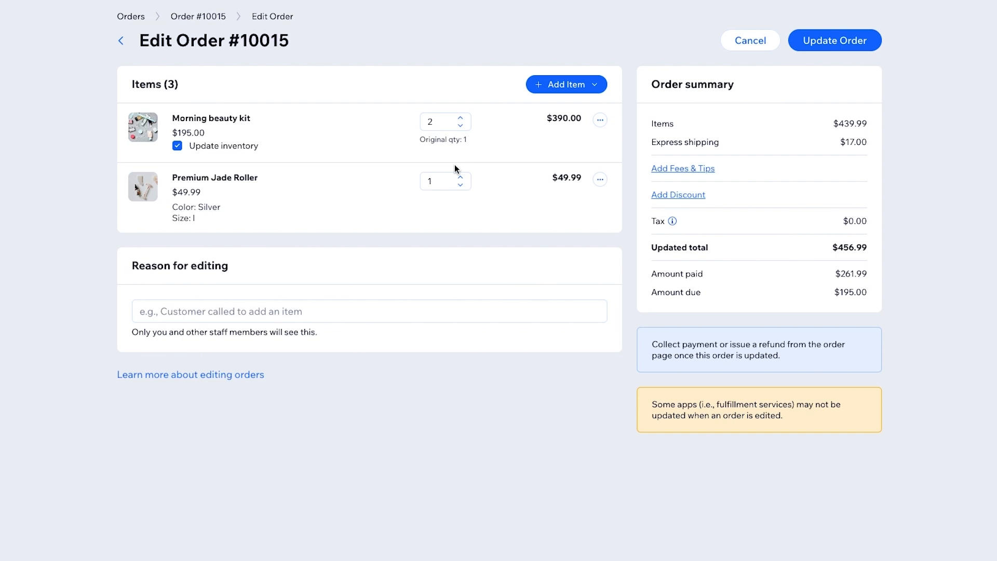
mouse_move(456, 167)
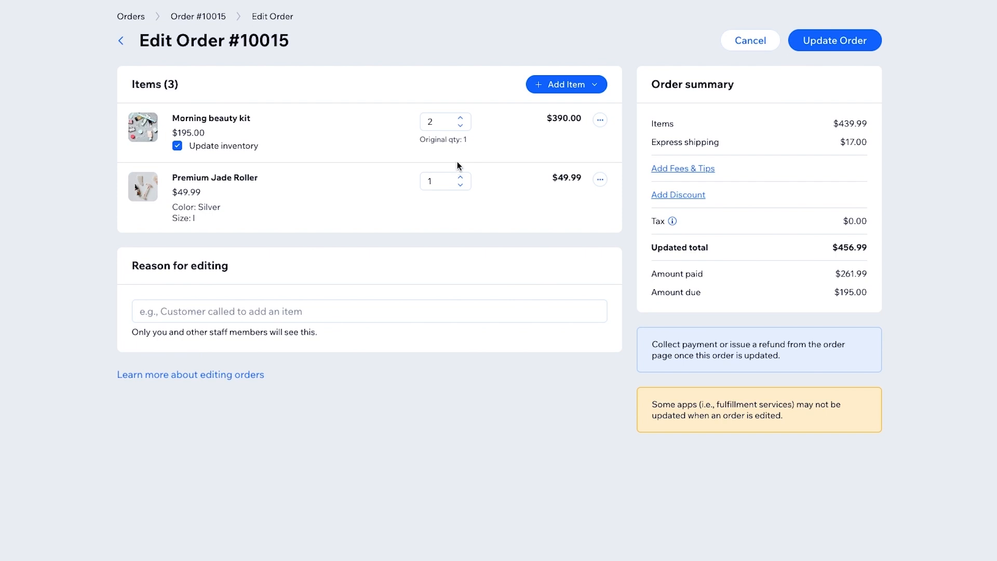
mouse_move(443, 163)
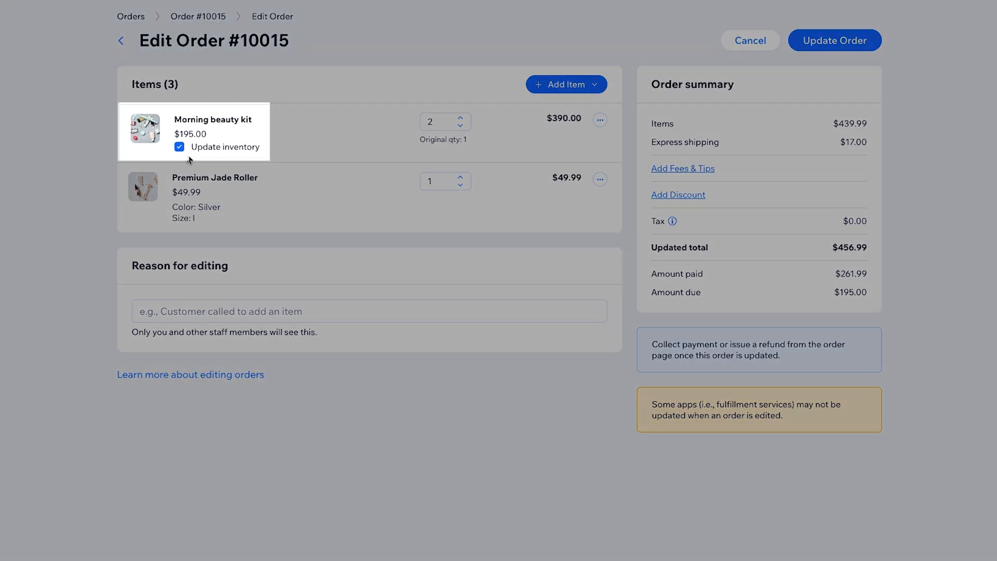
click(179, 147)
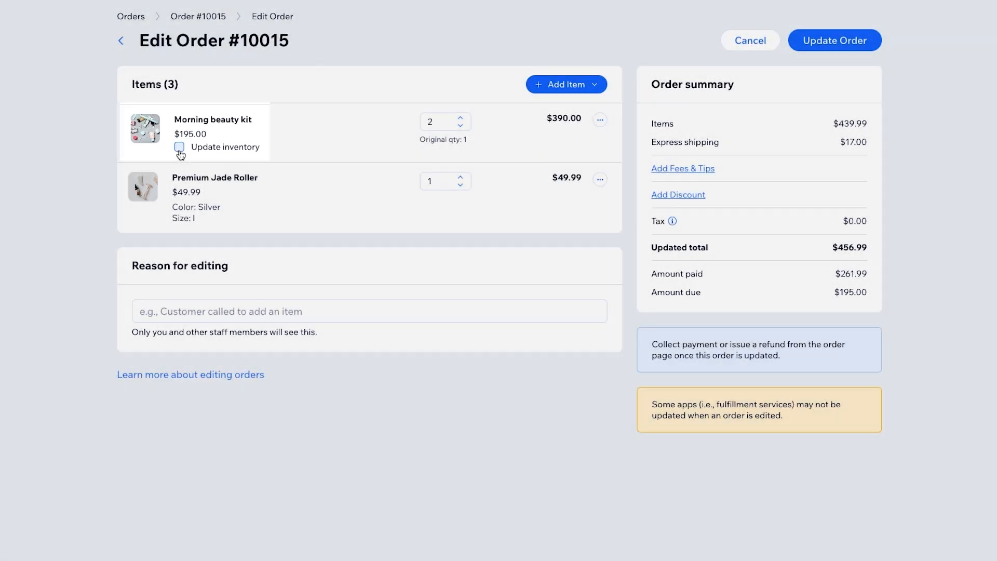
Step: Add the Peeling kit product in size 80 ml to the order
click(565, 84)
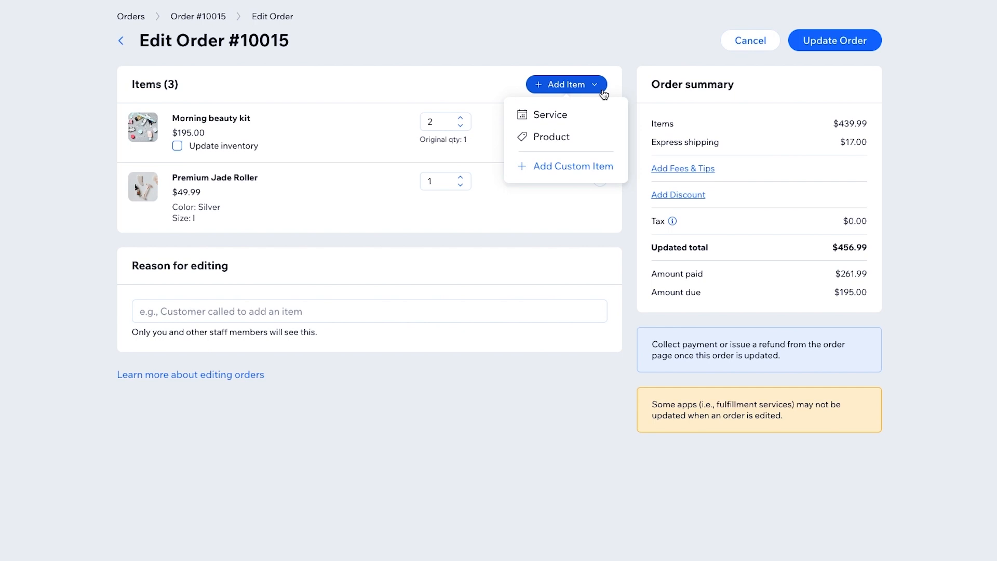
mouse_move(548, 116)
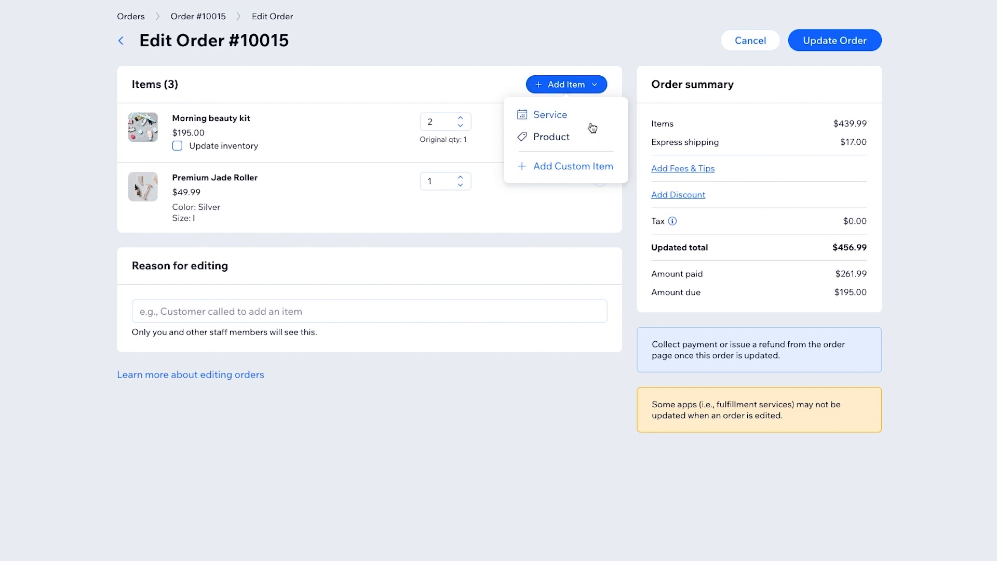
mouse_move(572, 166)
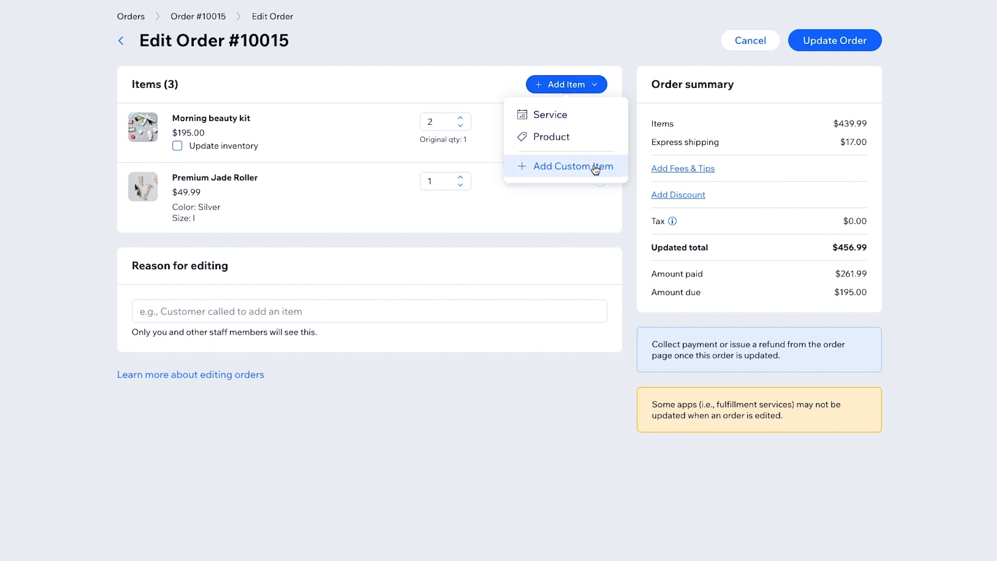
mouse_move(617, 170)
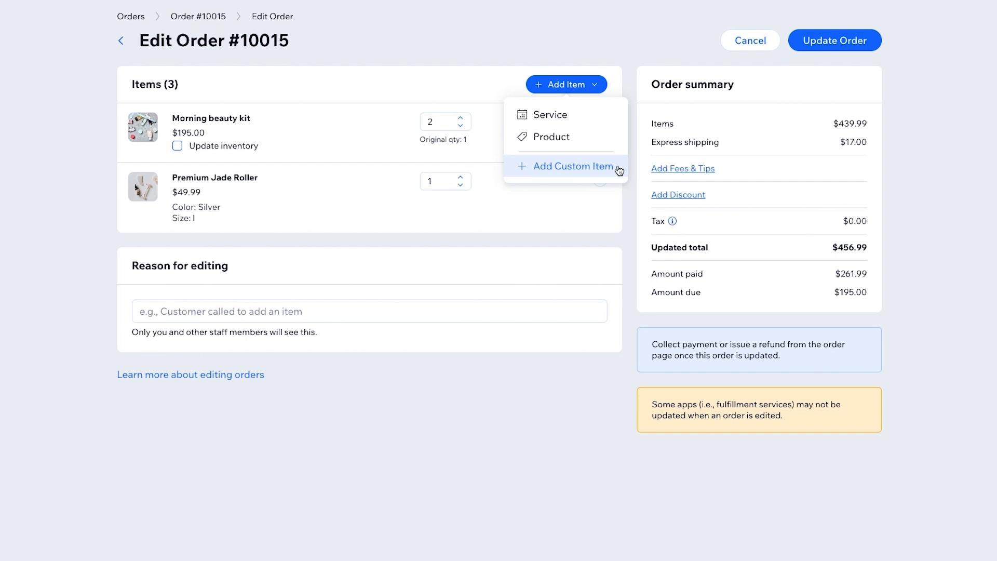
click(550, 136)
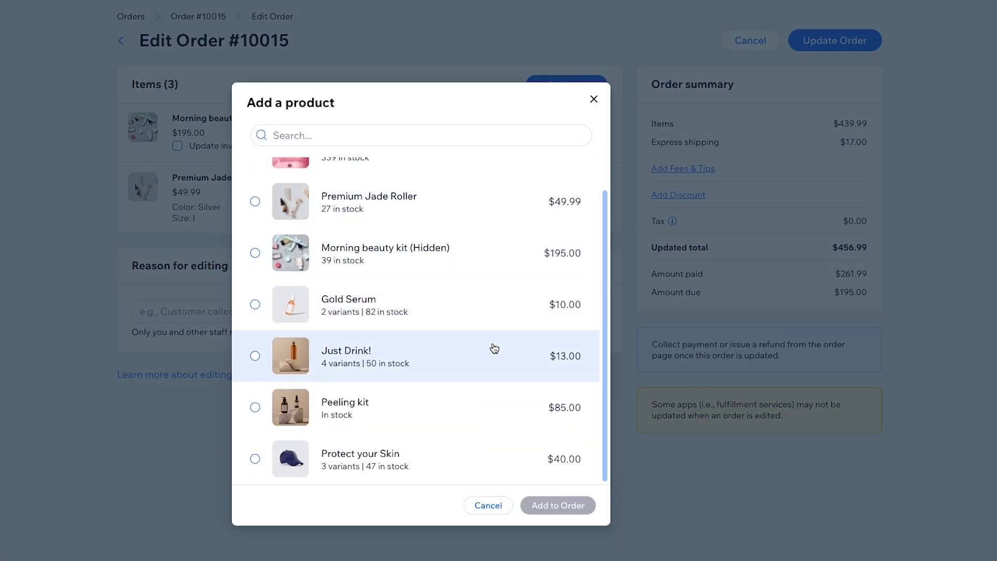
click(255, 355)
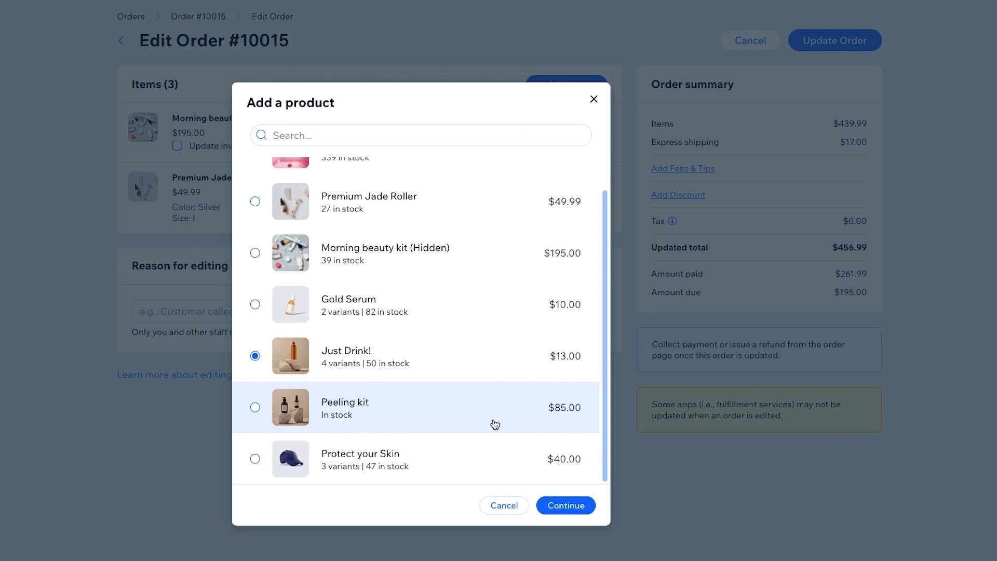
click(564, 505)
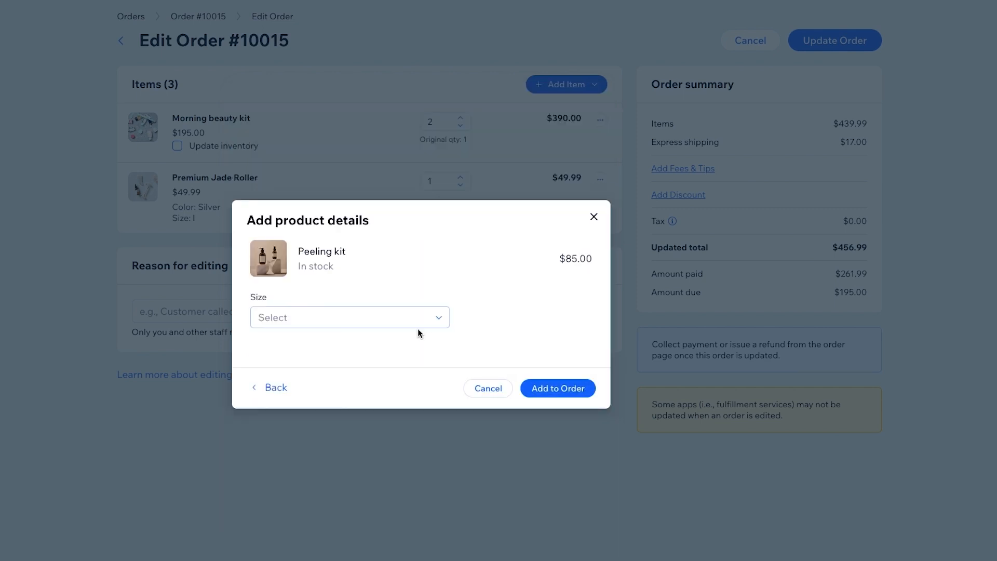
click(557, 387)
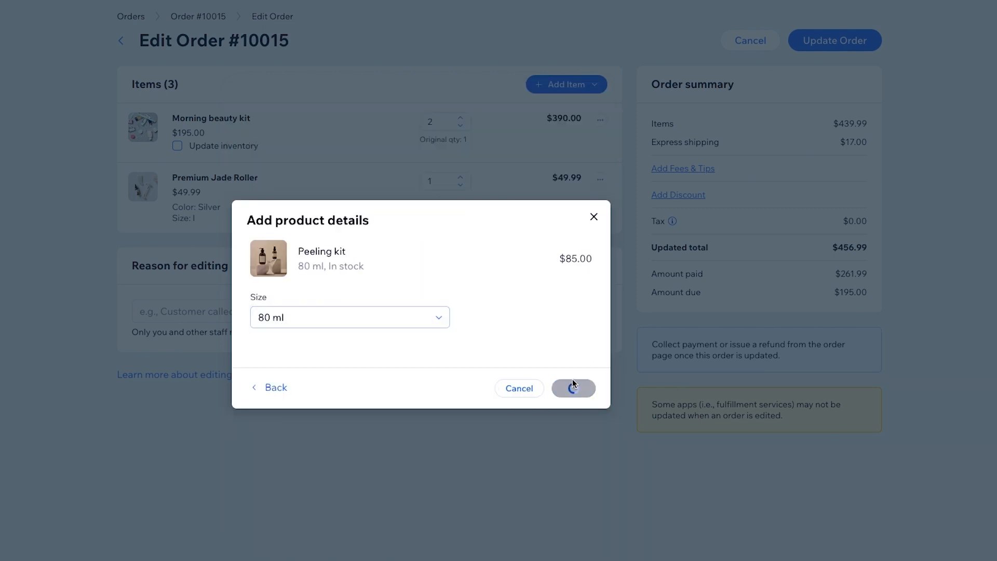
click(573, 388)
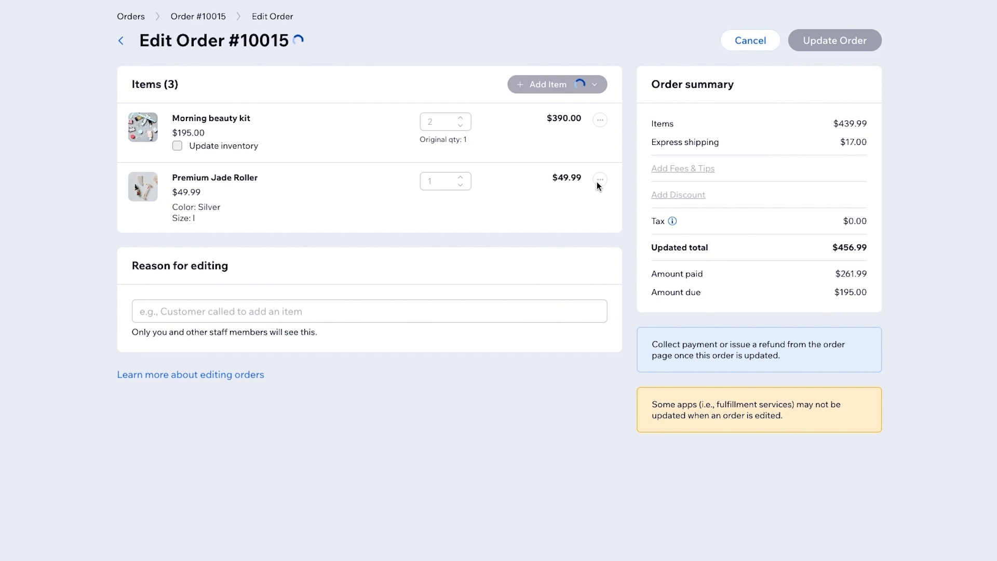
click(598, 179)
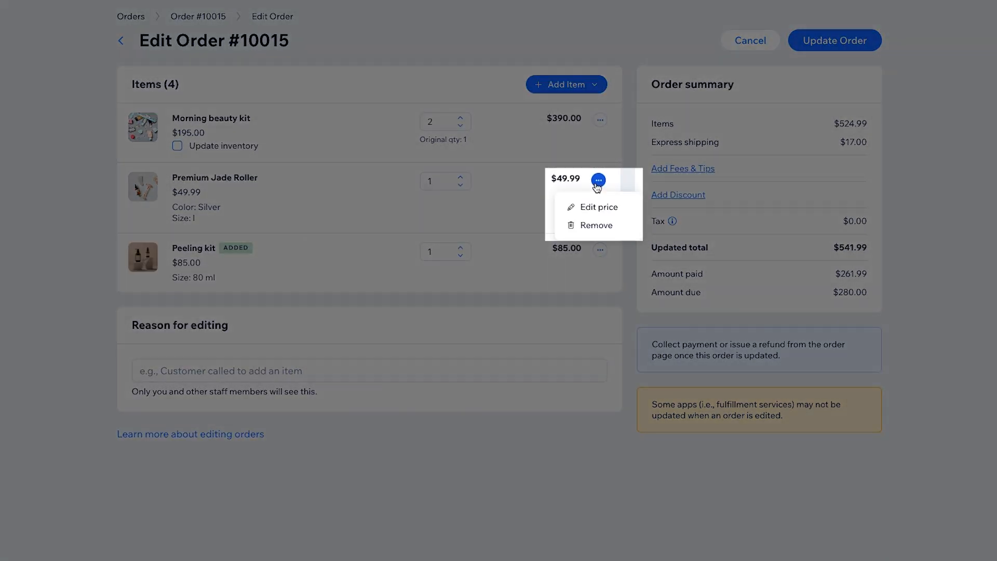
click(835, 40)
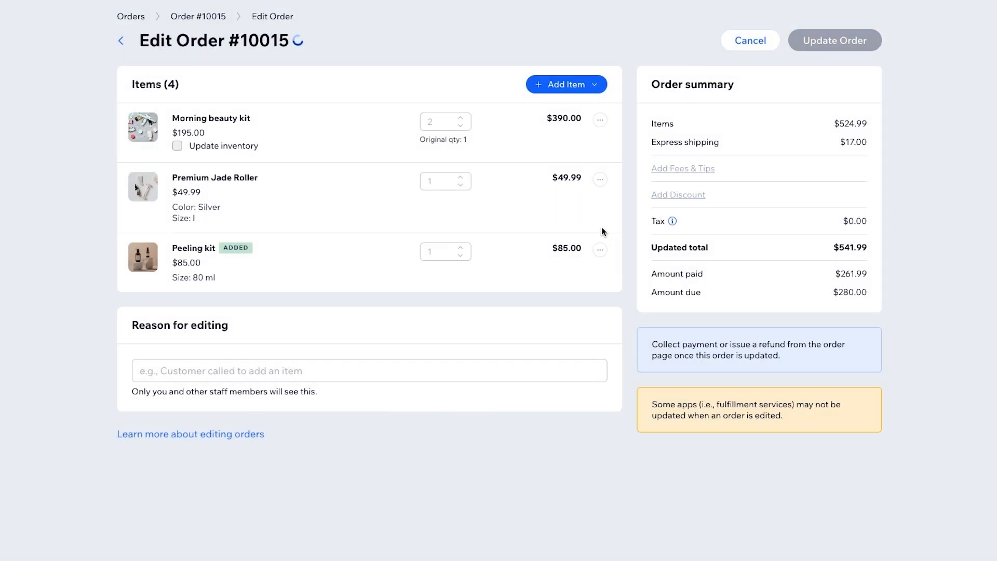
click(461, 184)
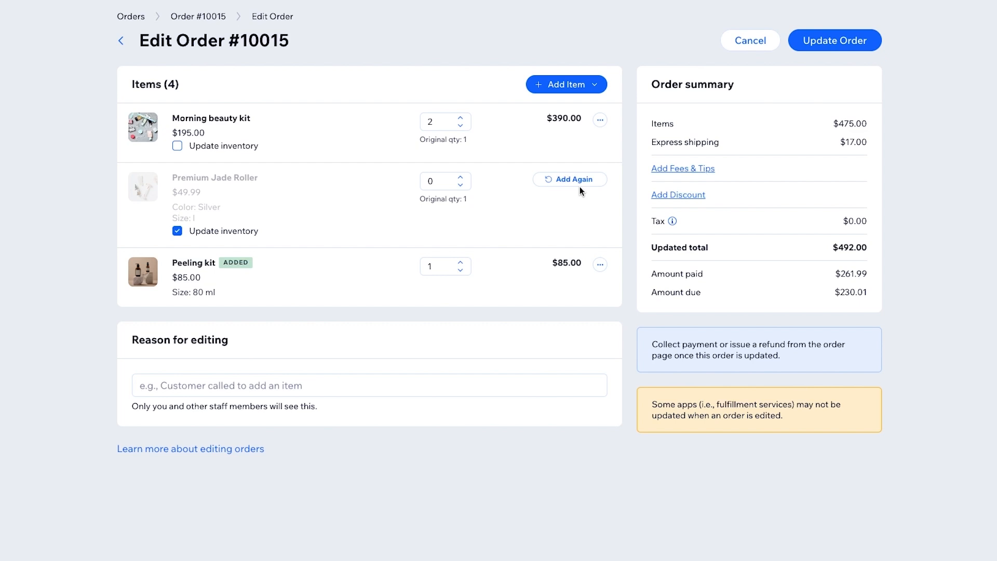
click(835, 40)
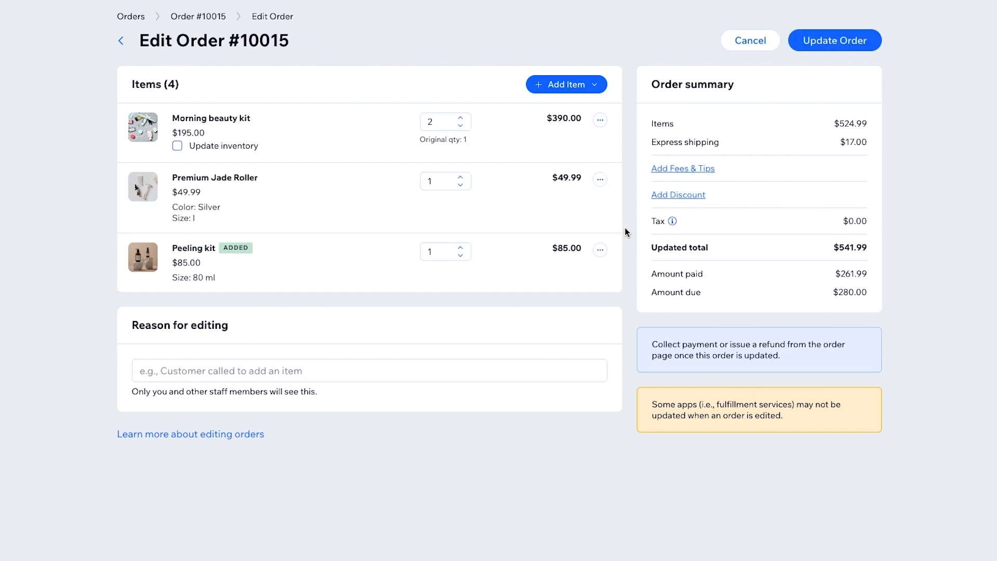
Step: Enter 'The customer requested it' as the reason for editing
click(368, 371)
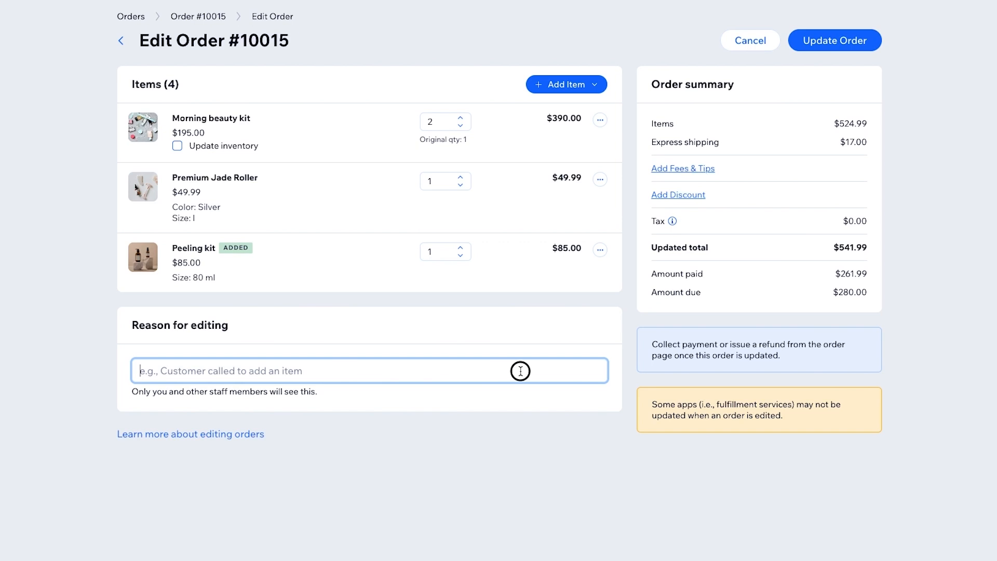
text(The custom)
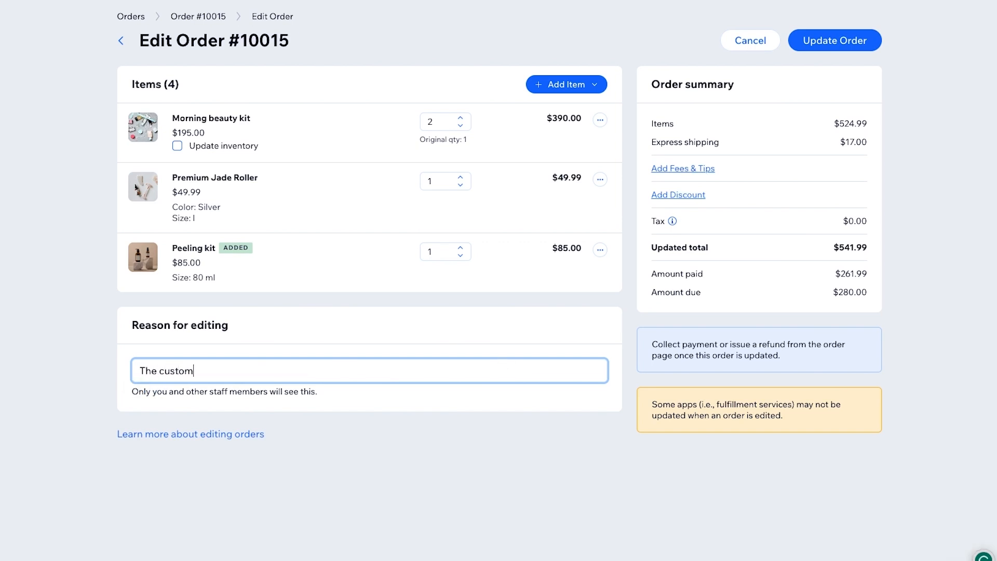
text(er req)
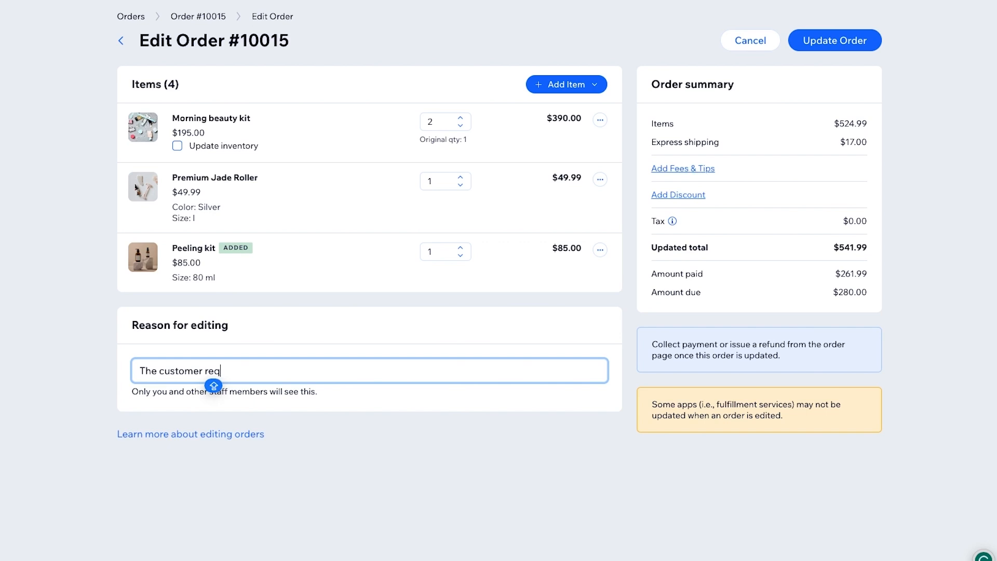
text(uested)
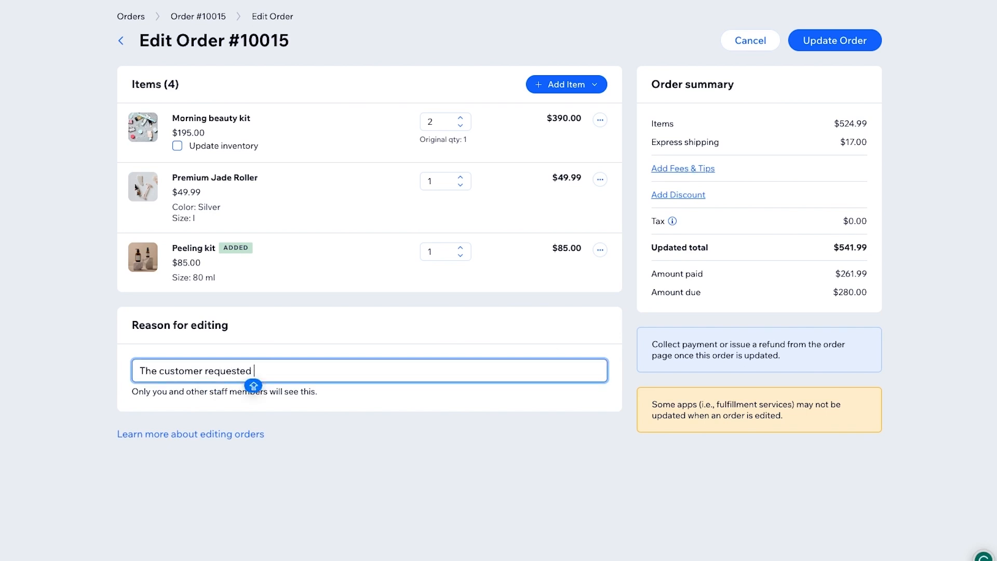
text(it)
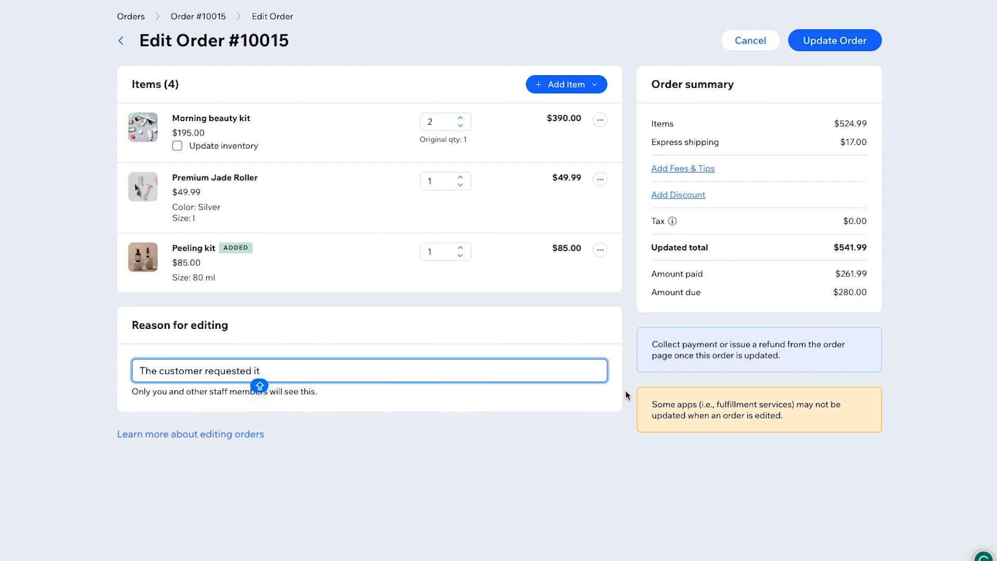
Step: Add a $10 'Handeling fee', bringing the order total to $551.99
click(683, 168)
text(Handeling fee)
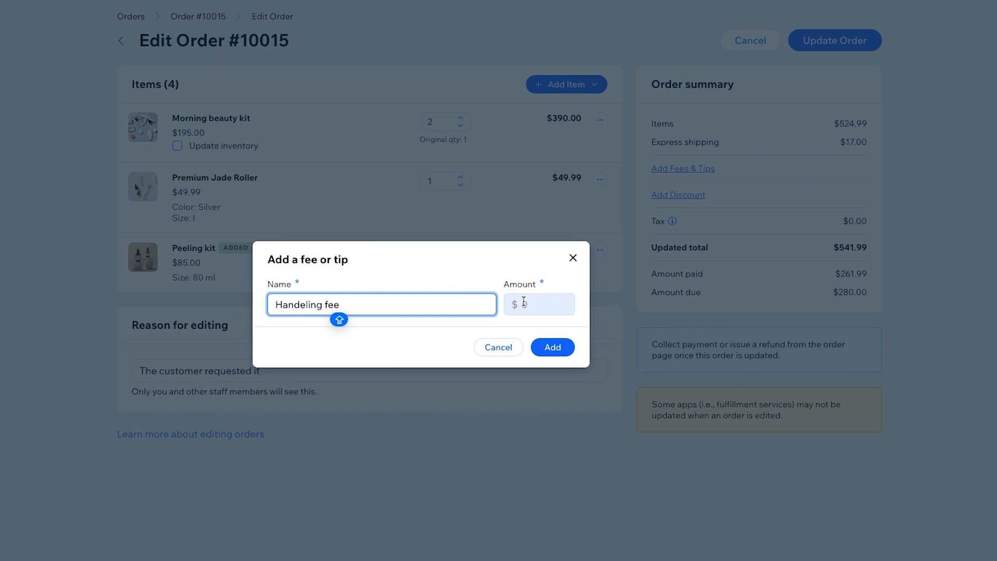
text(10)
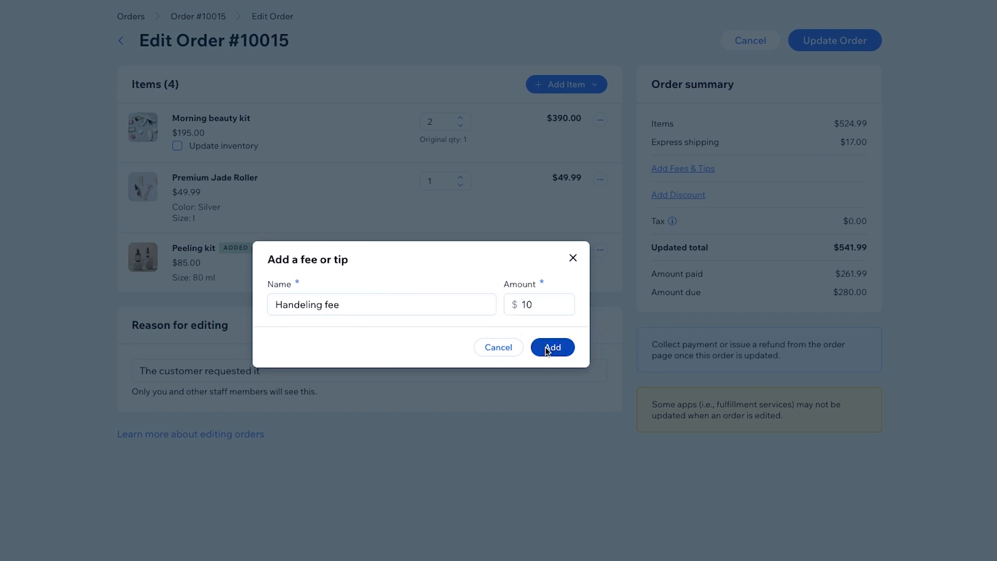
click(552, 347)
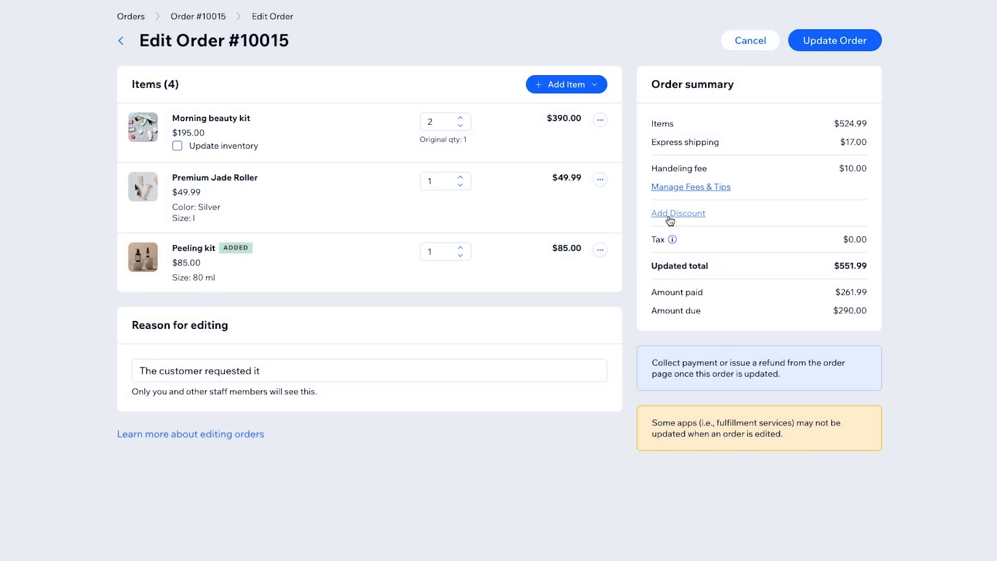
Step: Add a $10 discount with the reason 'Returning customer'
click(677, 213)
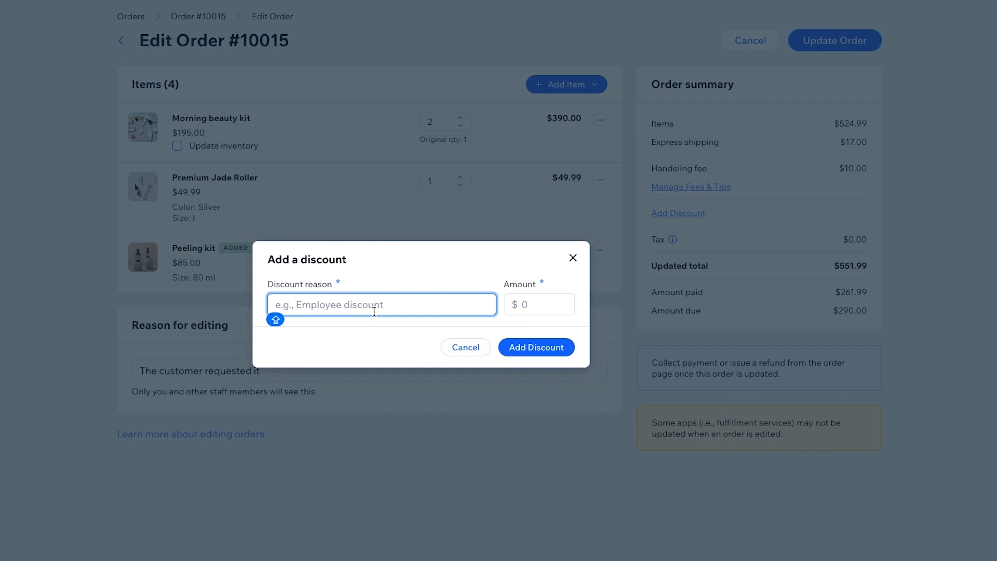
text(Returning cusr)
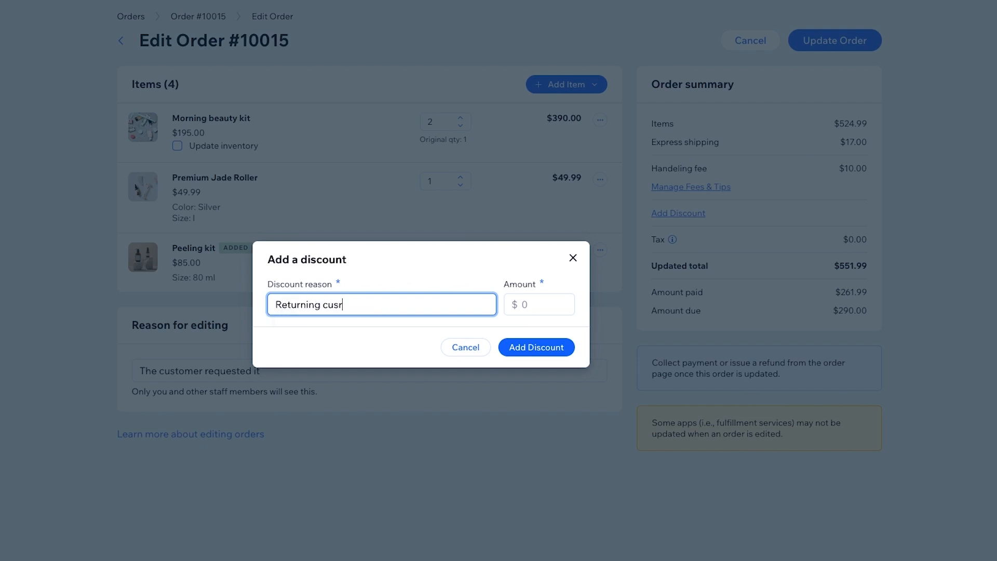
text(to)
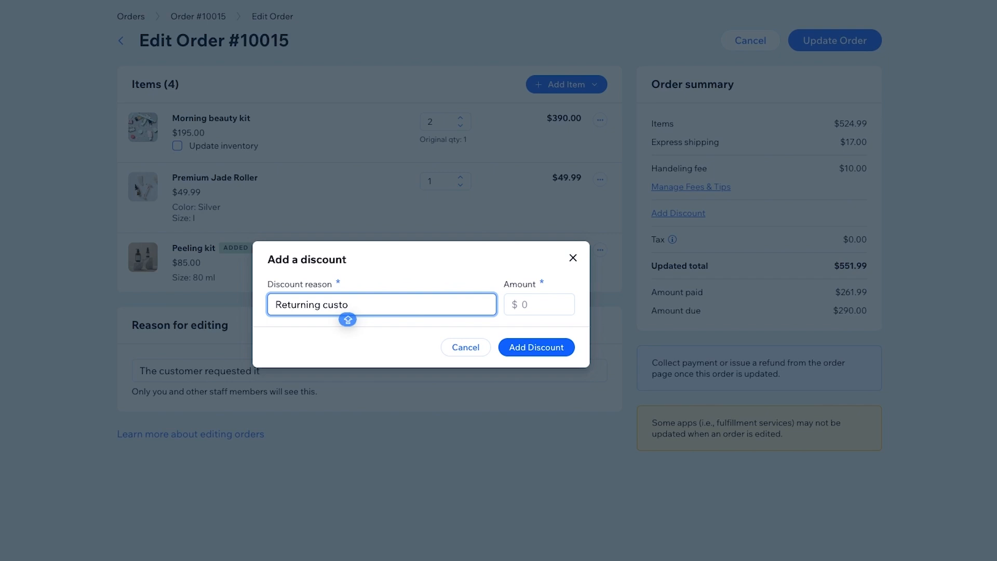
click(538, 304)
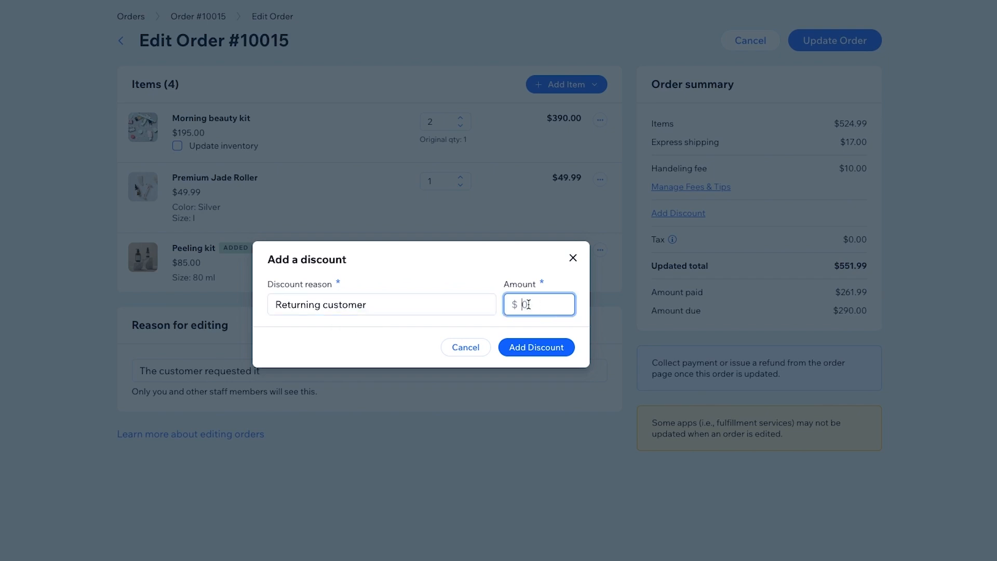
click(536, 347)
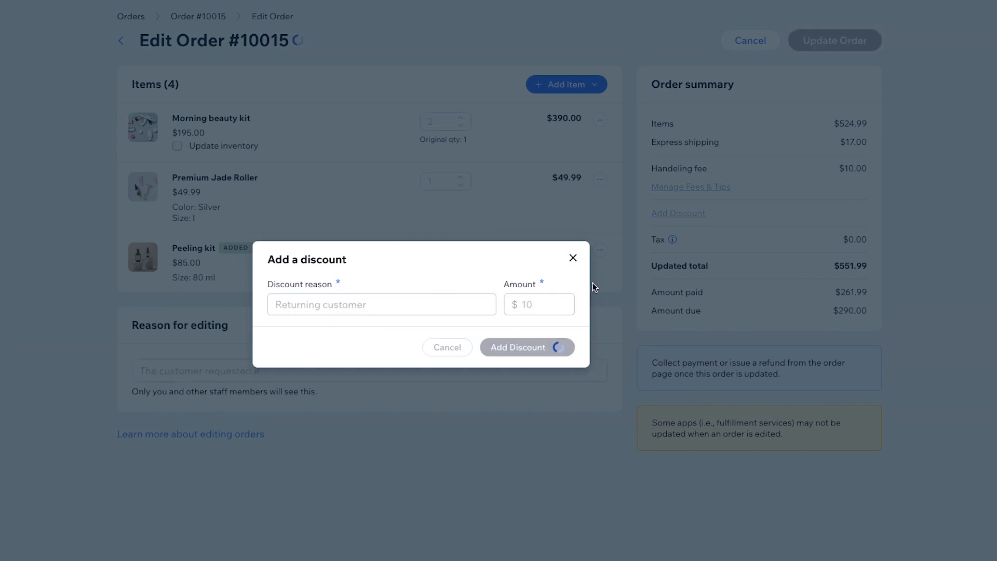
Step: Submit Update Order with 'Email the customer about changes' unchecked
click(521, 347)
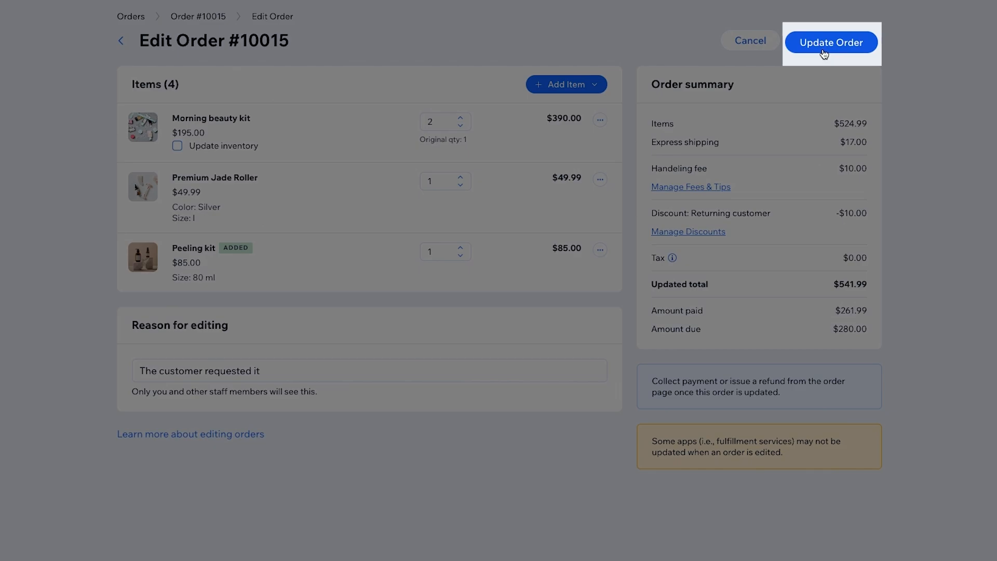
click(830, 42)
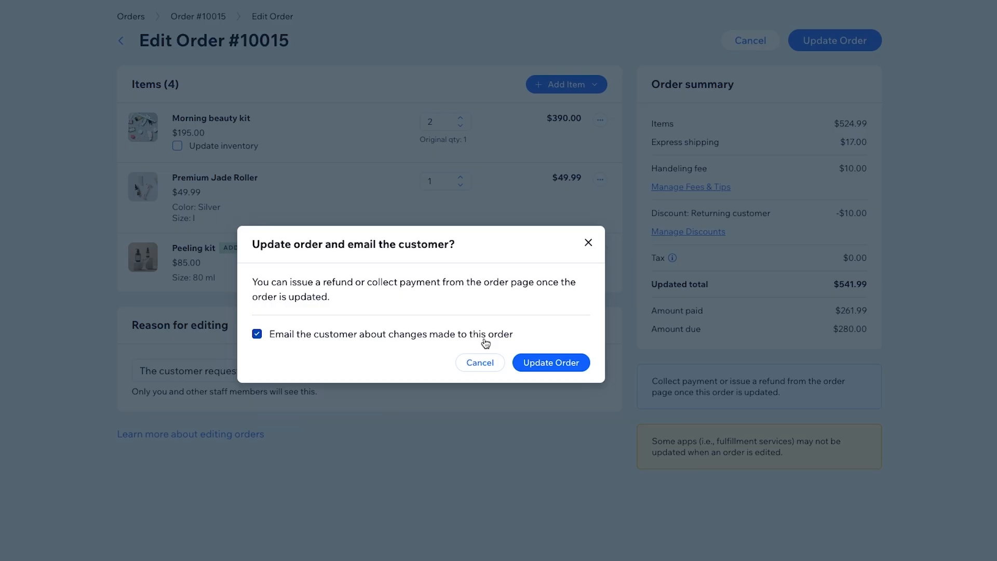
click(257, 334)
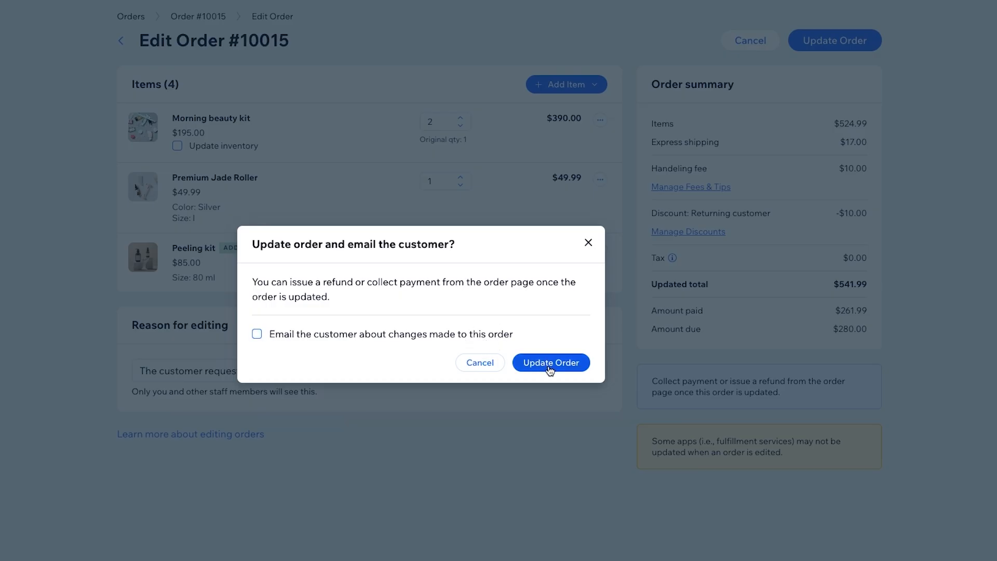
click(550, 362)
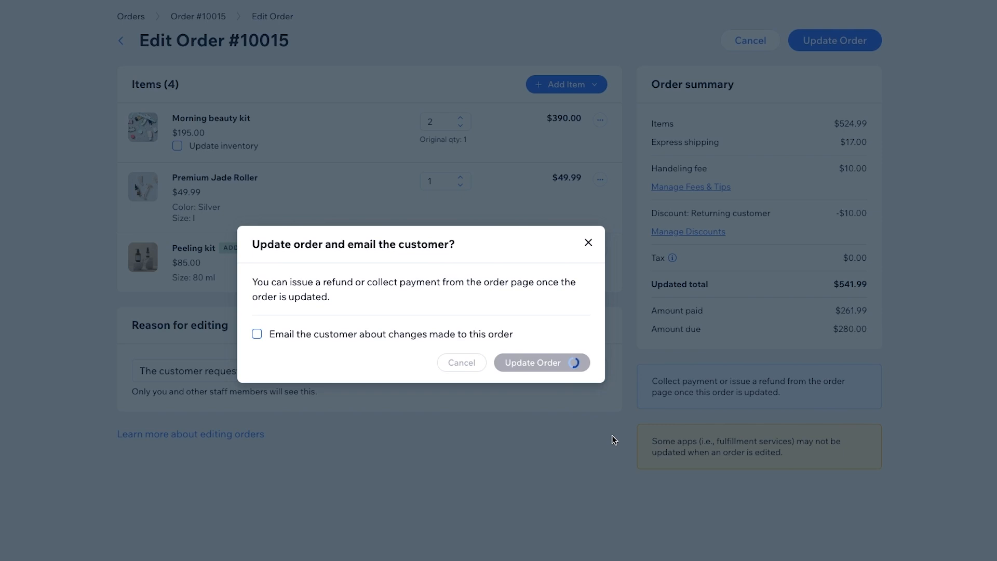
click(533, 363)
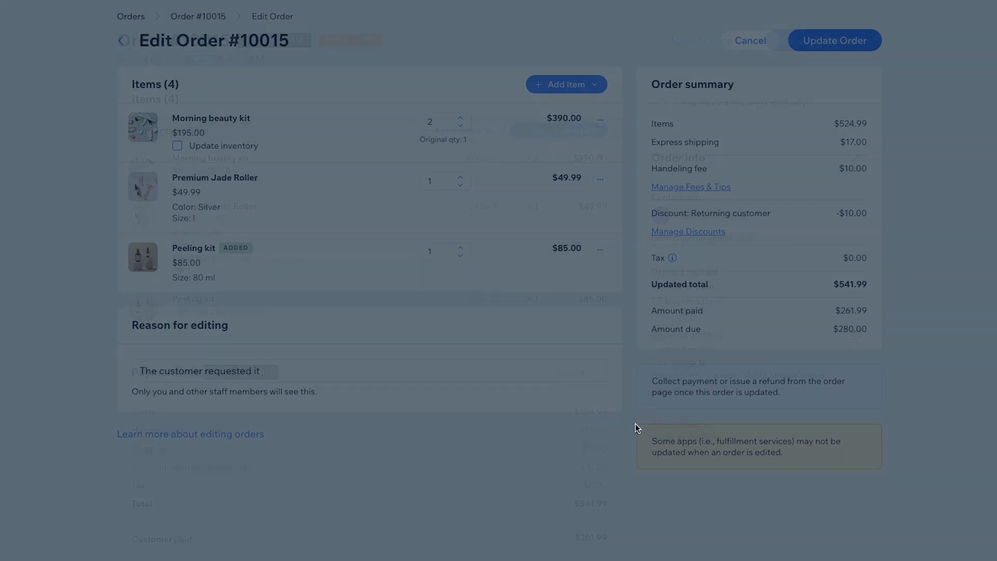
Step: Open the Collect Payment dropdown on the saved order #10015 page
click(834, 40)
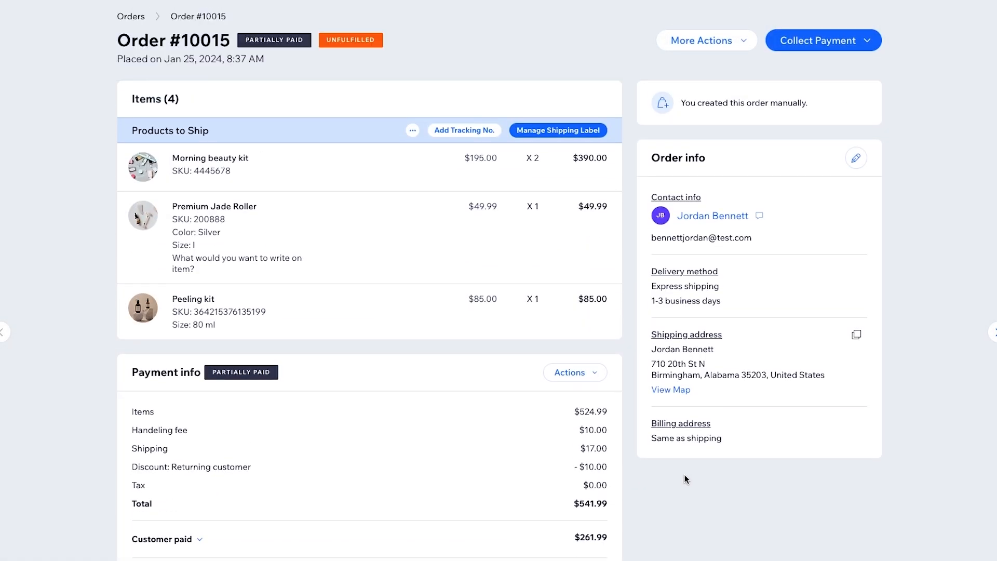
click(822, 40)
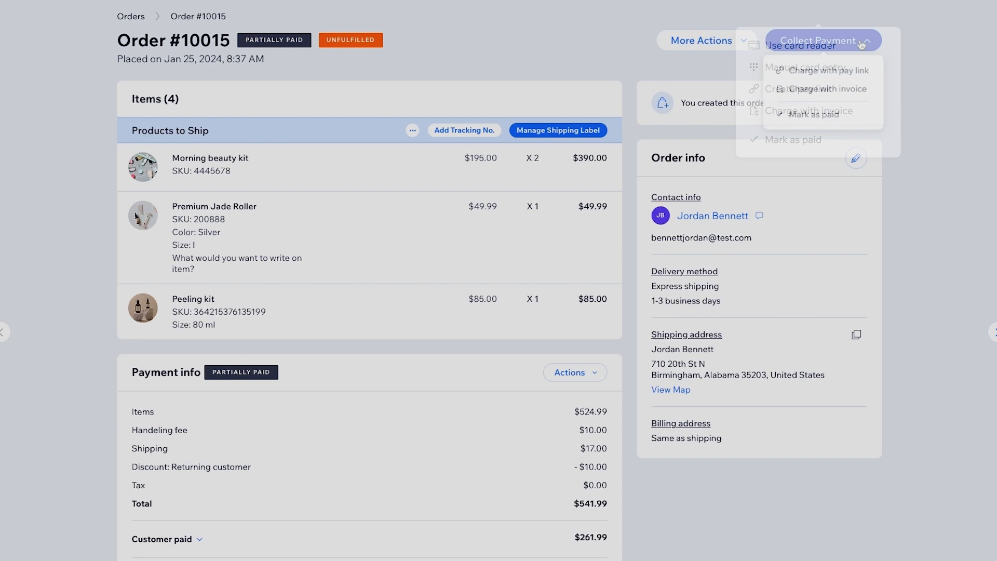